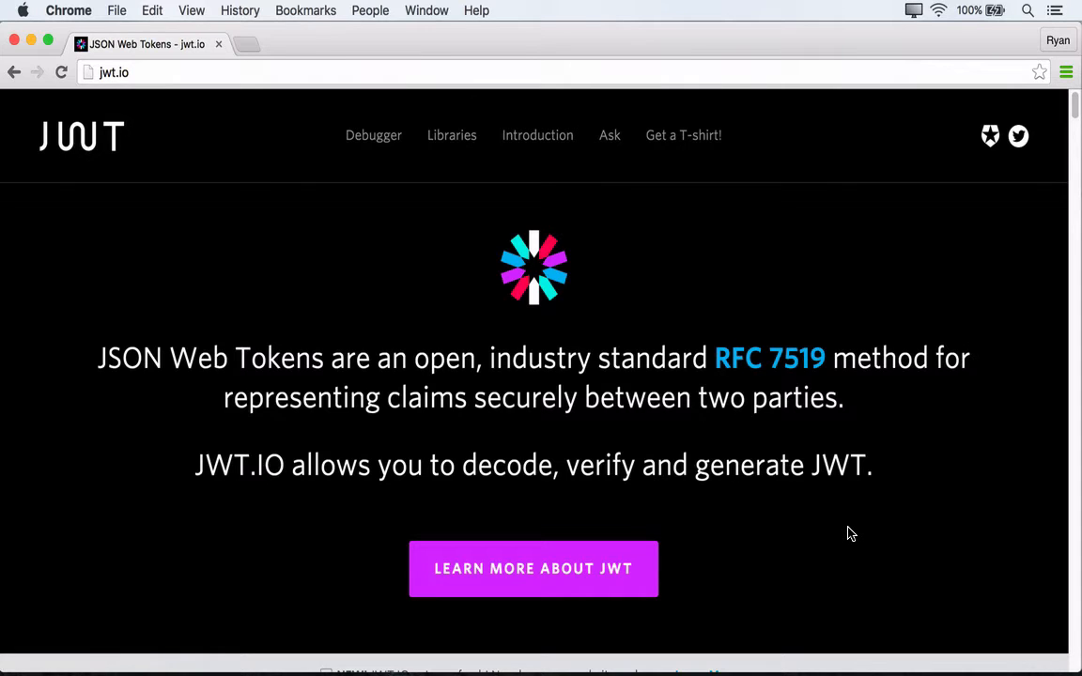
Jump to the JWT.io Debugger with the sample token and its decoded HS256 header.
left_click(373, 135)
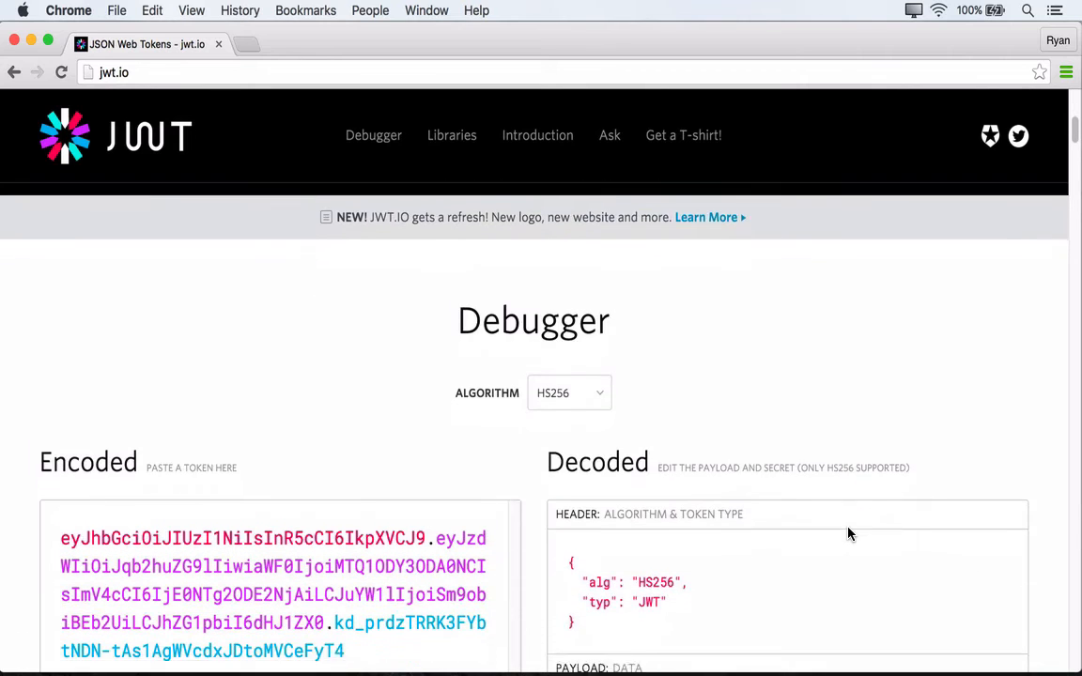
Scroll down to the decoded payload showing sub, iat, exp, name and admin claims.
scroll("down", 3)
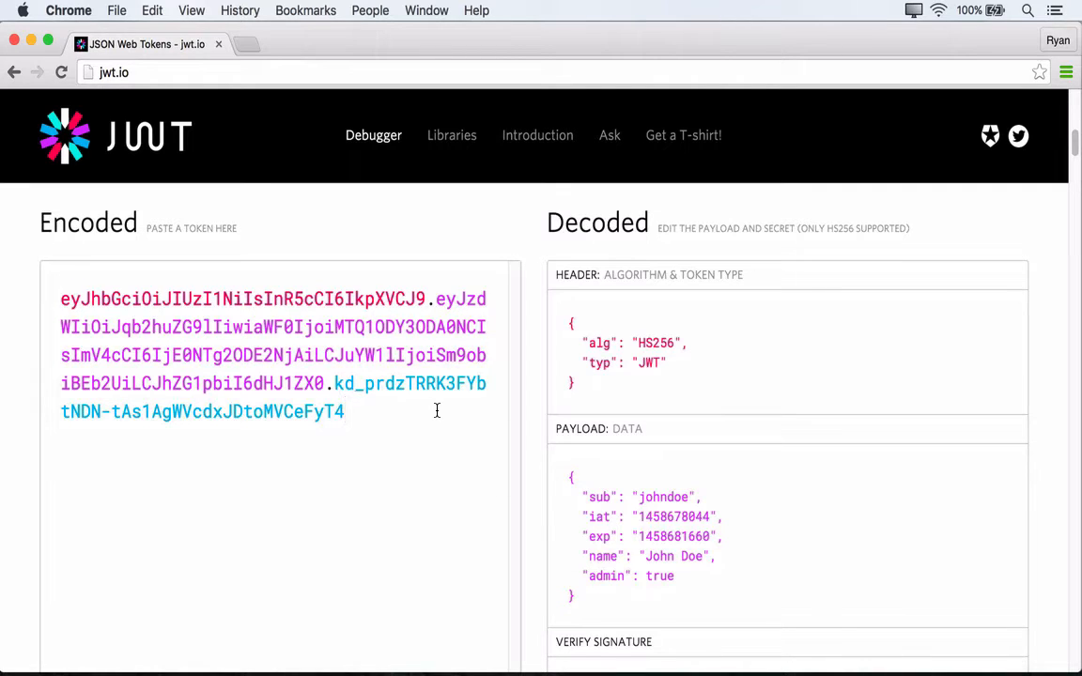
mouse_move(929, 441)
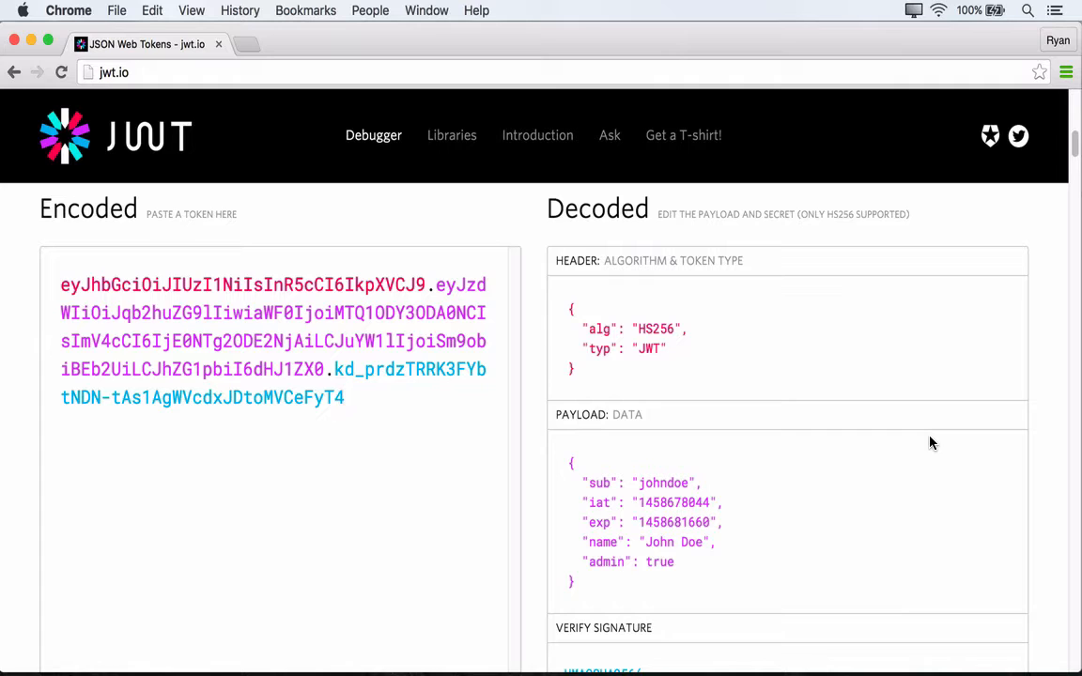
mouse_move(768, 582)
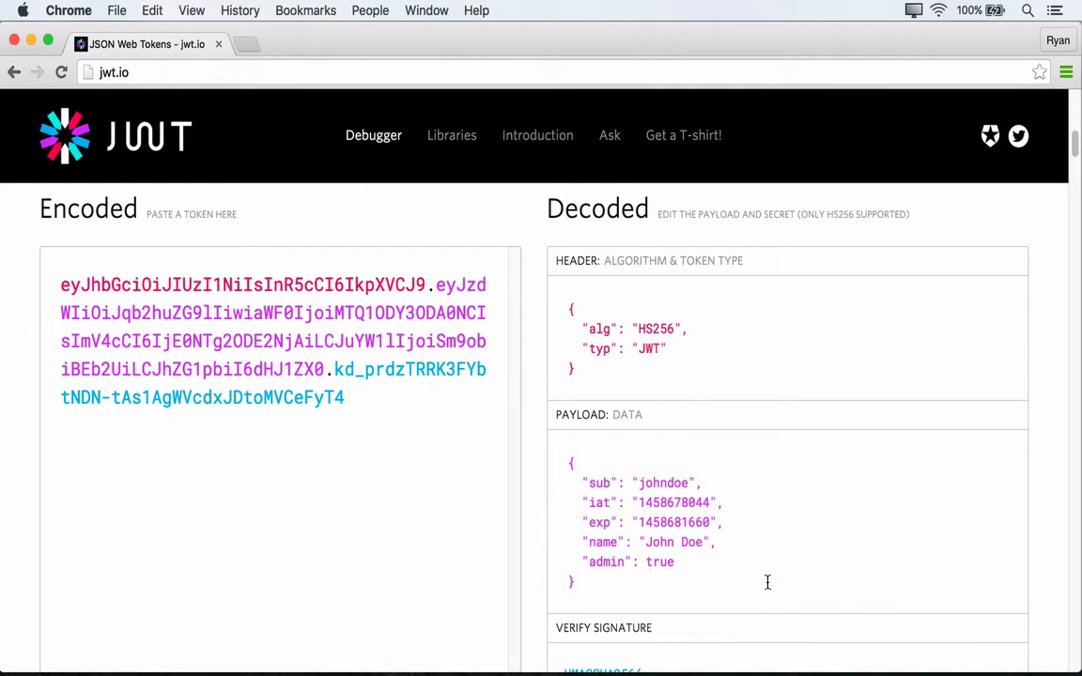
mouse_move(850, 385)
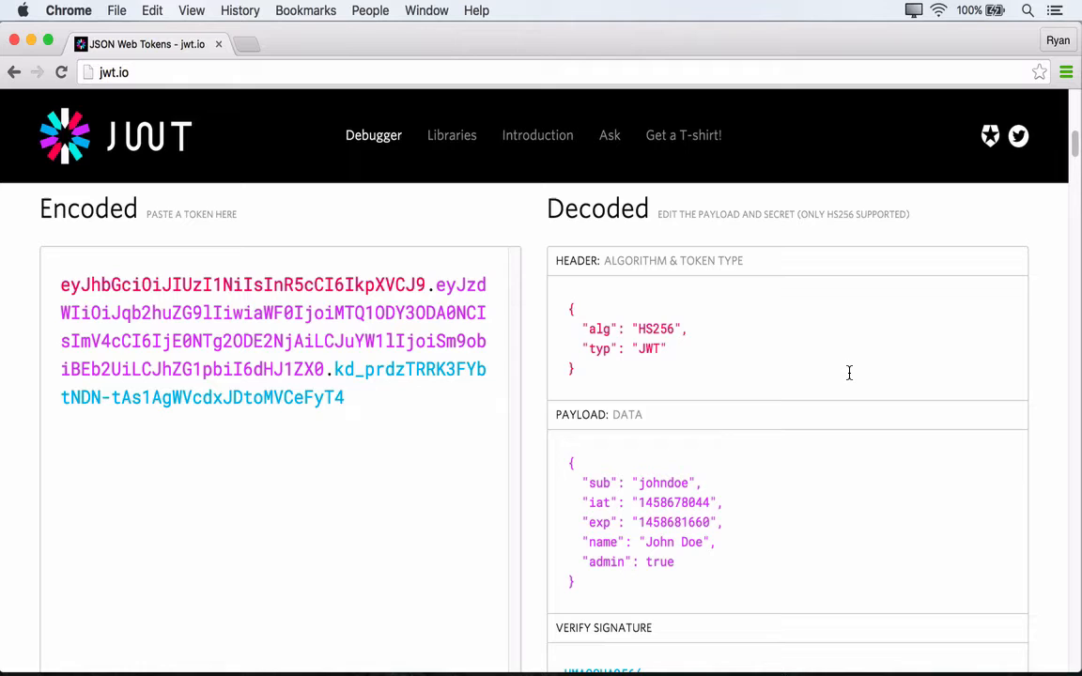
mouse_move(717, 330)
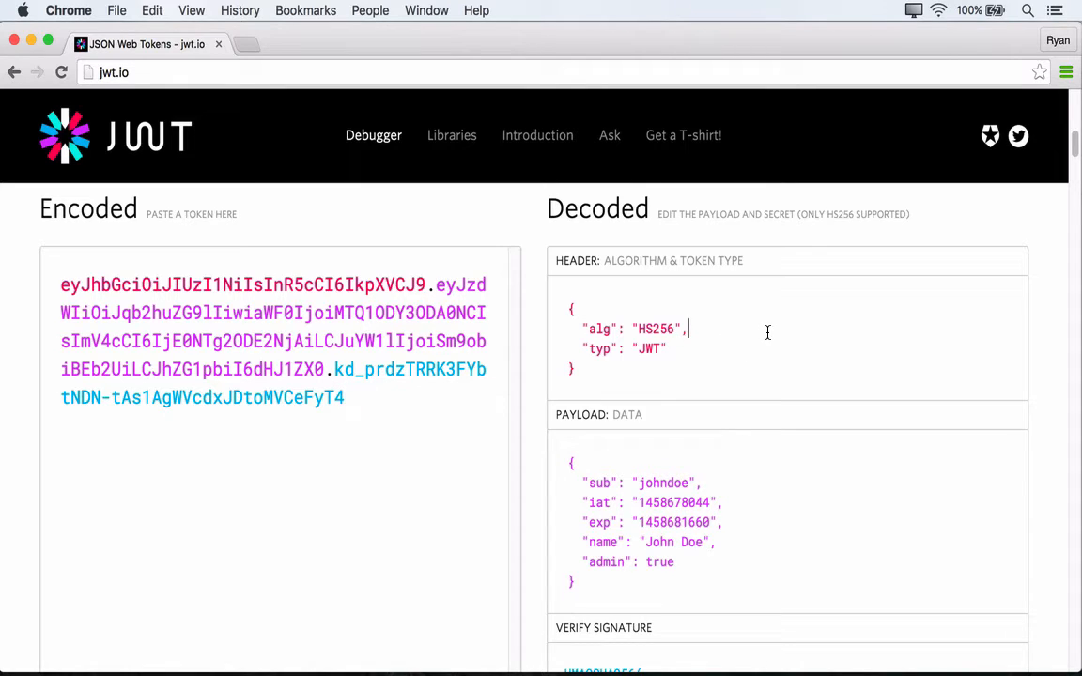
double_click(649, 349)
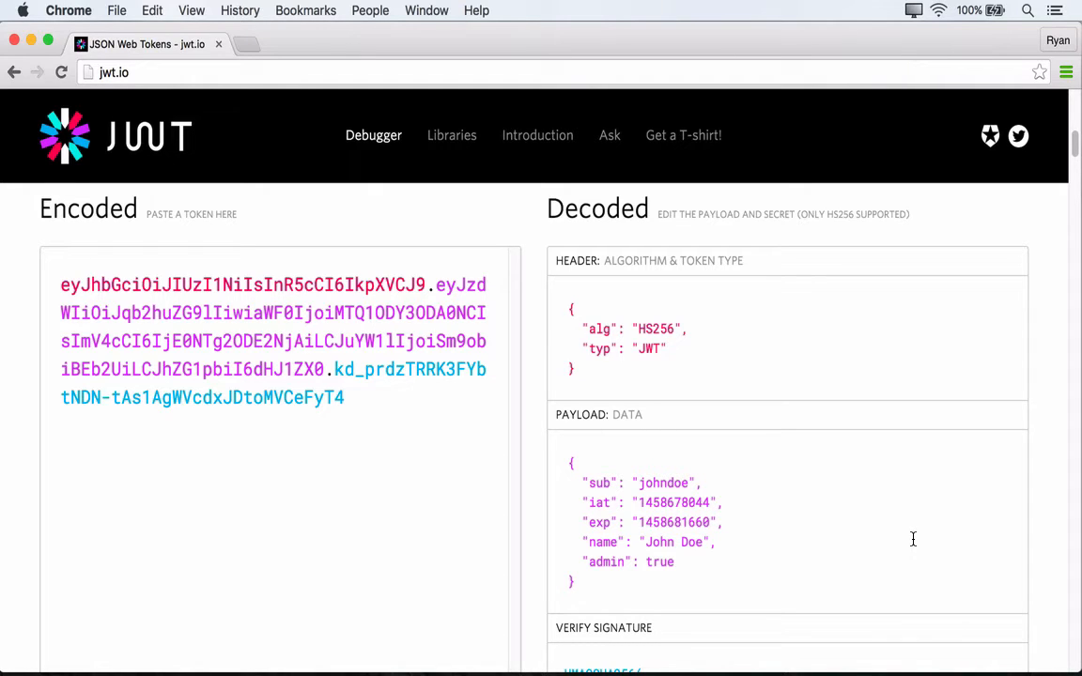
mouse_move(726, 483)
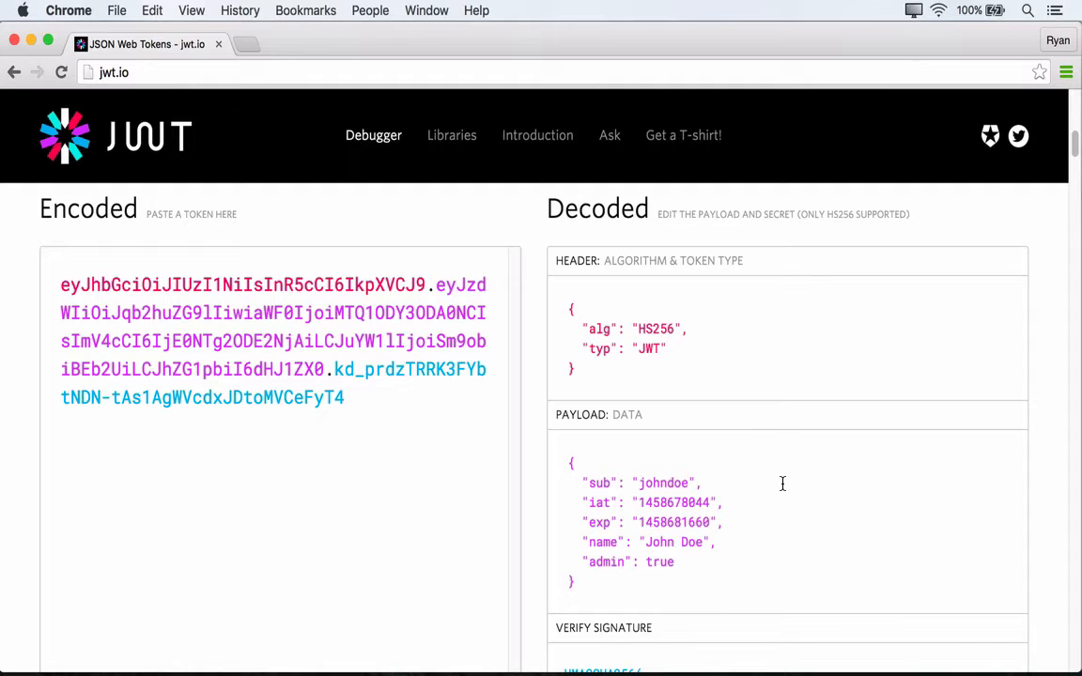
mouse_move(667, 505)
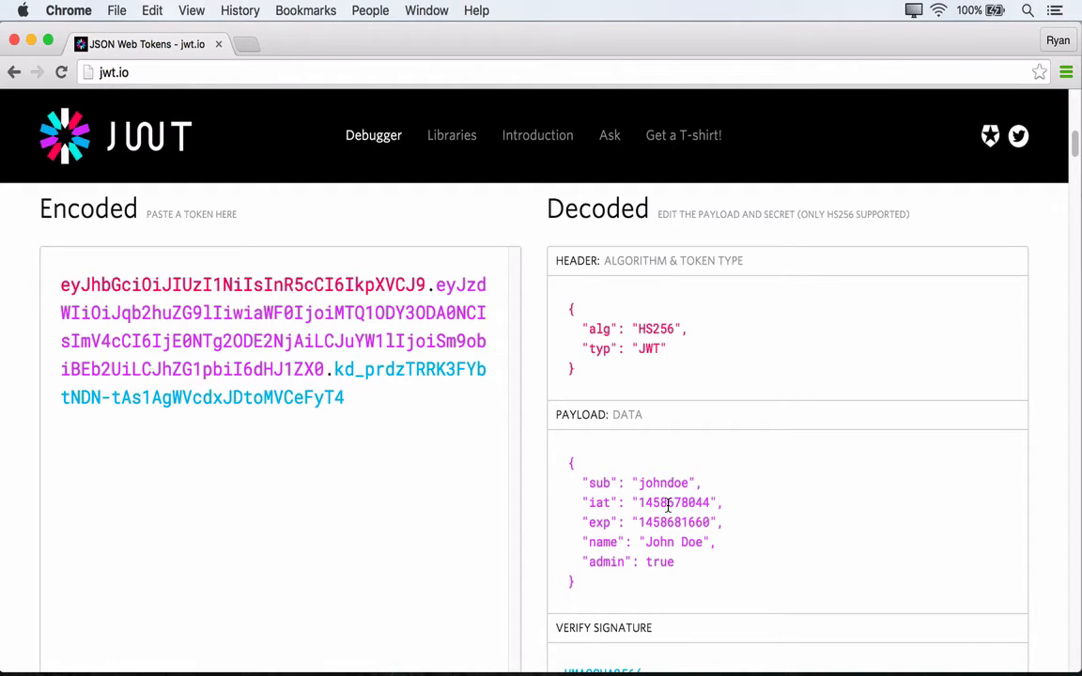
mouse_move(801, 506)
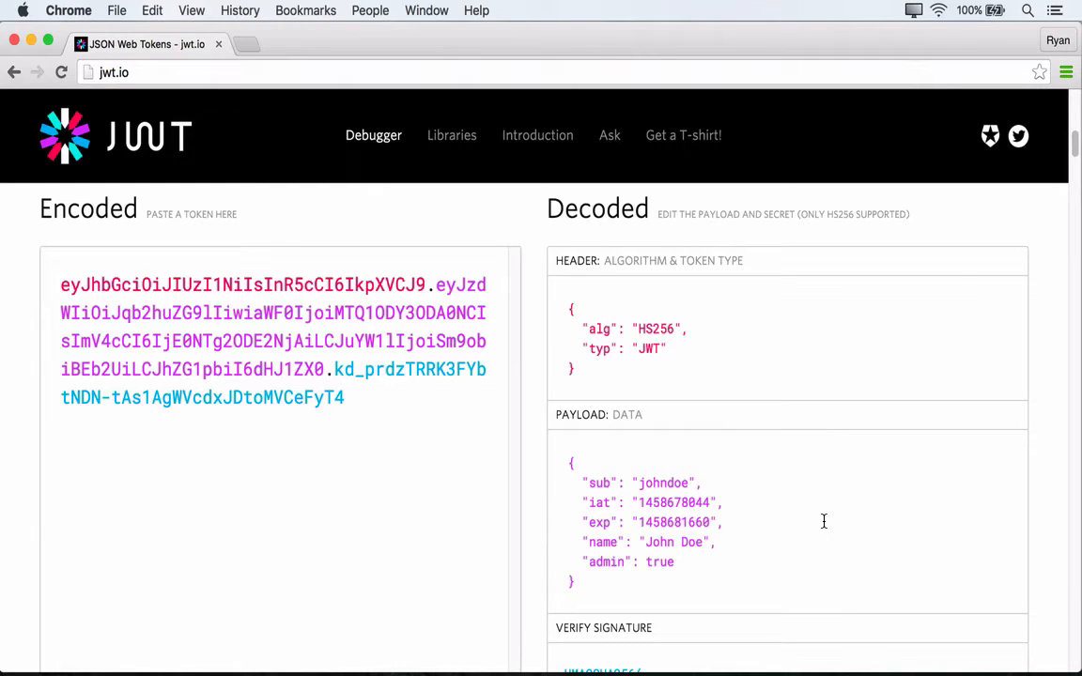
left_click(667, 348)
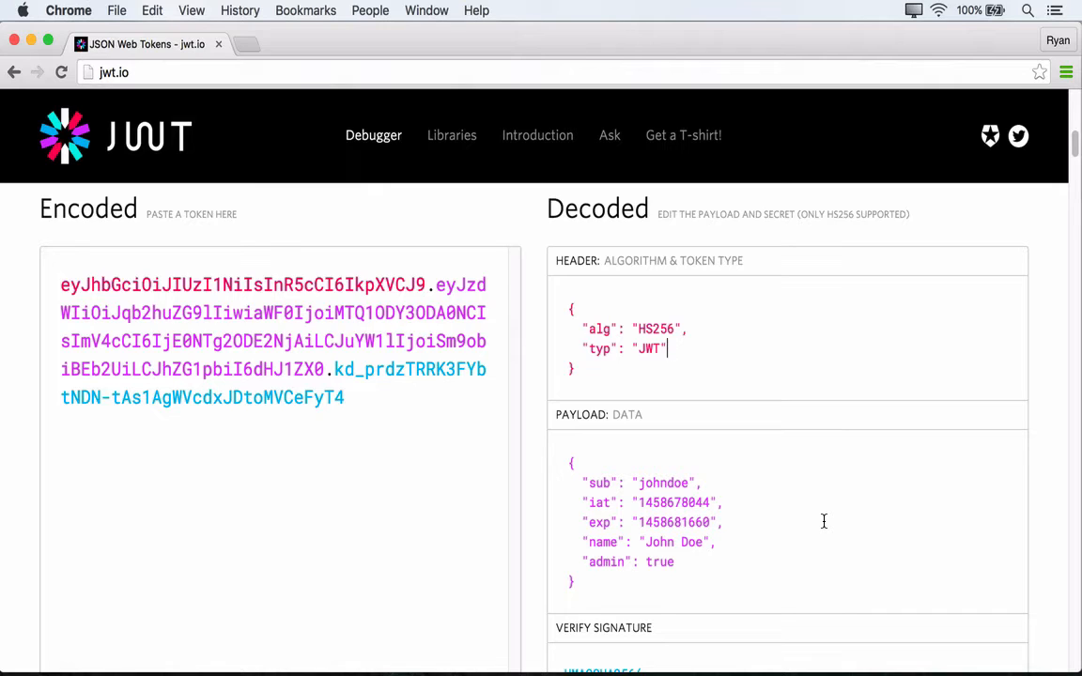
mouse_move(756, 526)
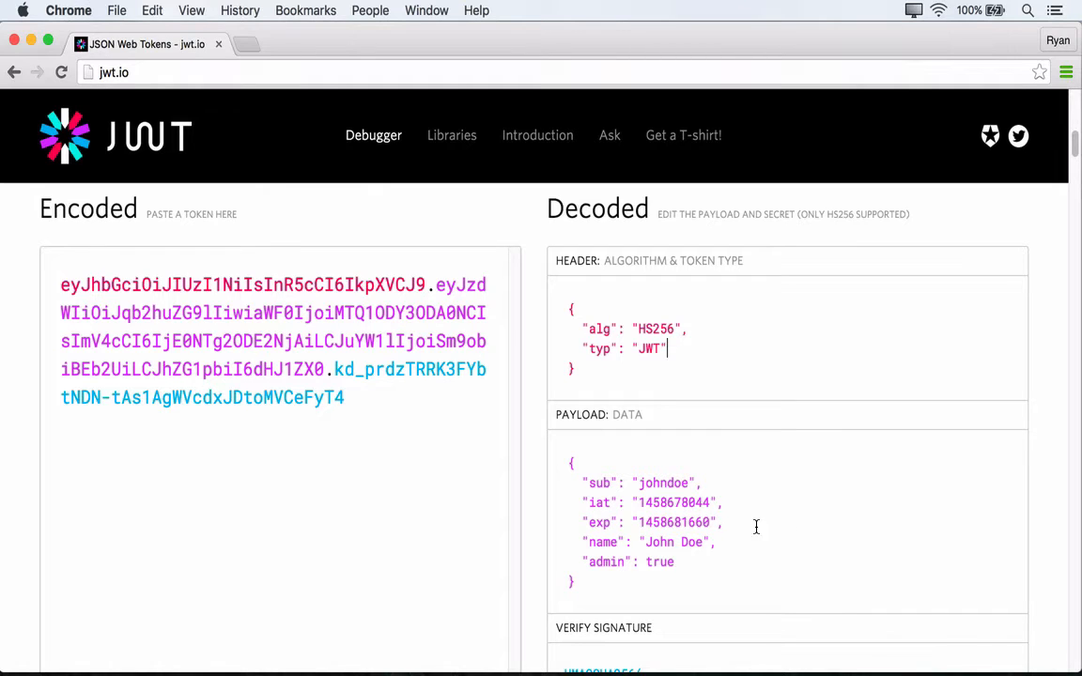
mouse_move(851, 560)
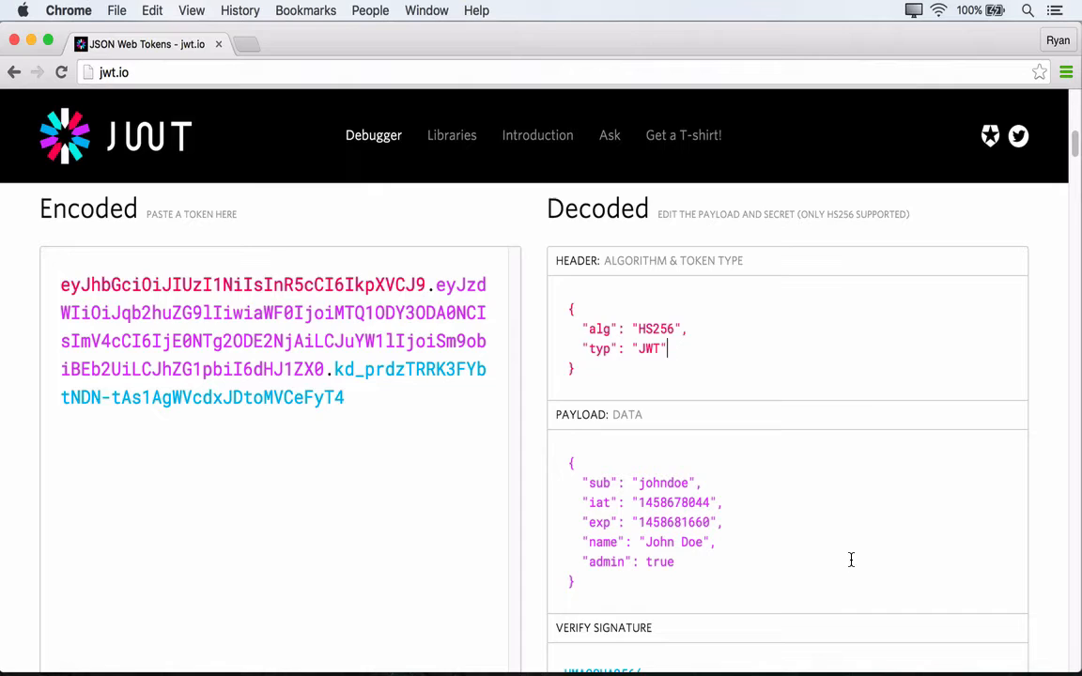
mouse_move(873, 538)
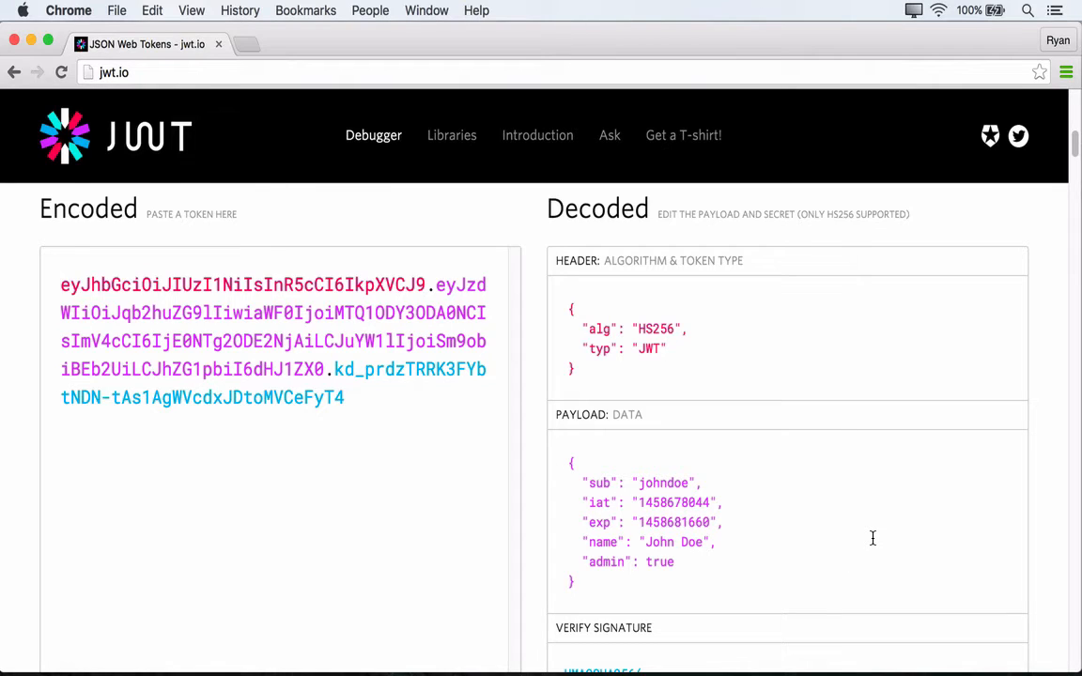
left_click(666, 349)
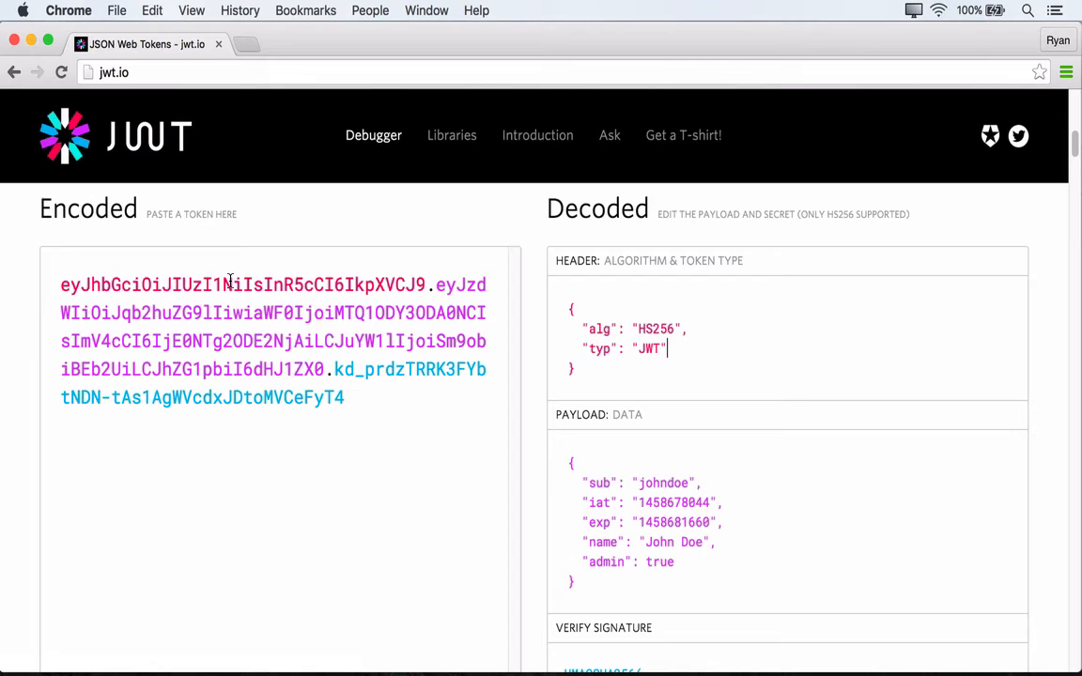
mouse_move(228, 358)
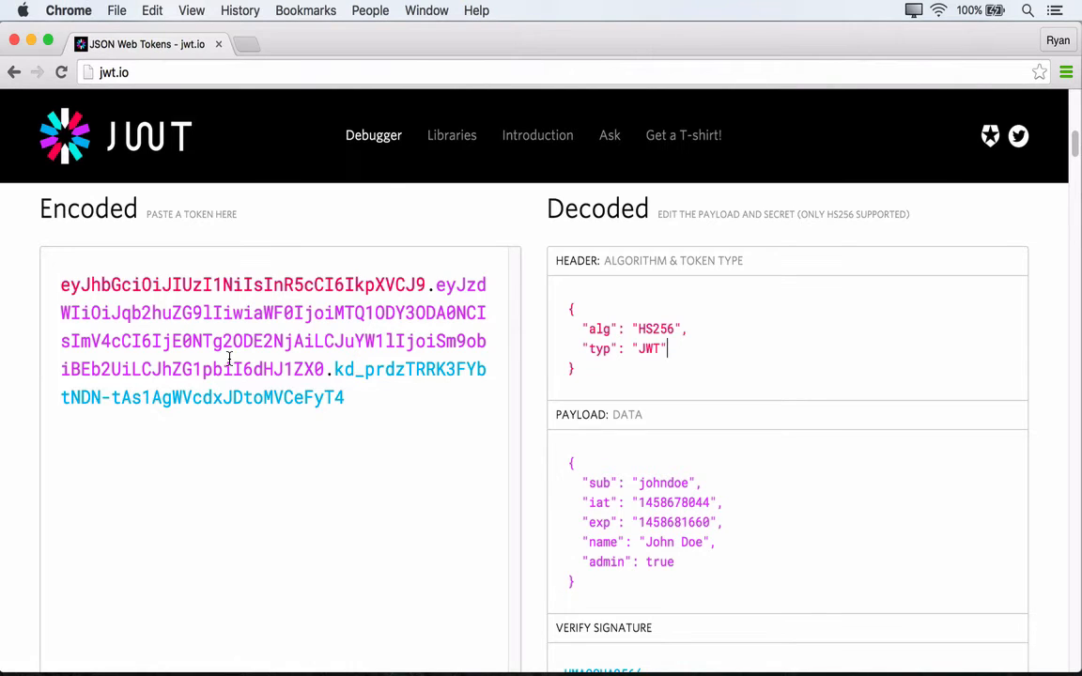
mouse_move(697, 563)
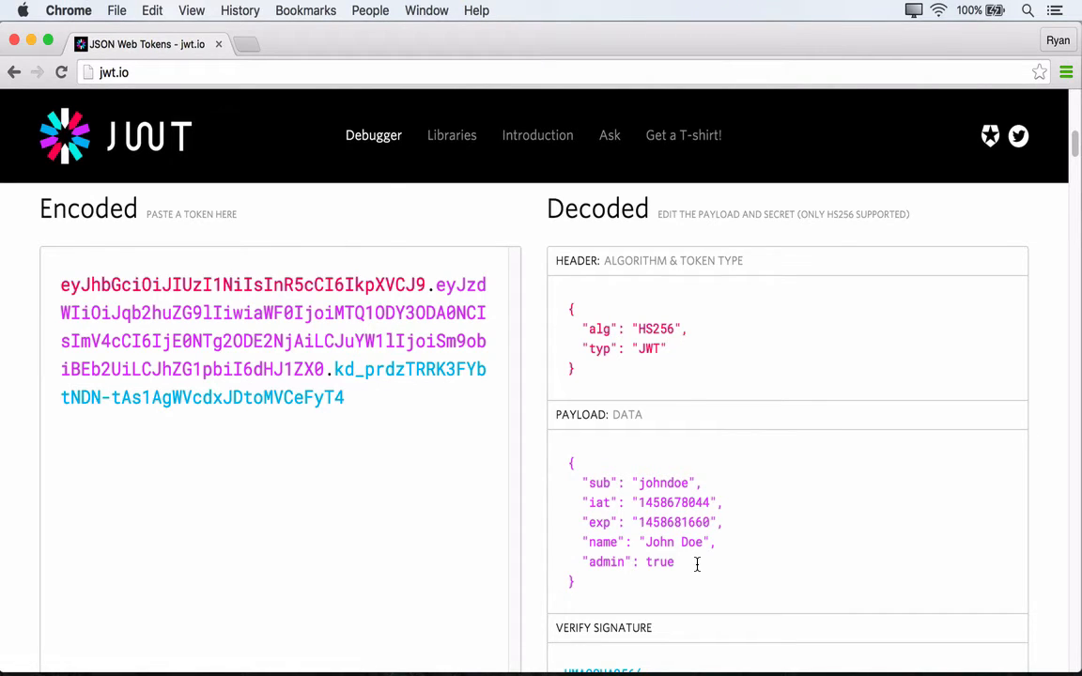
mouse_move(697, 352)
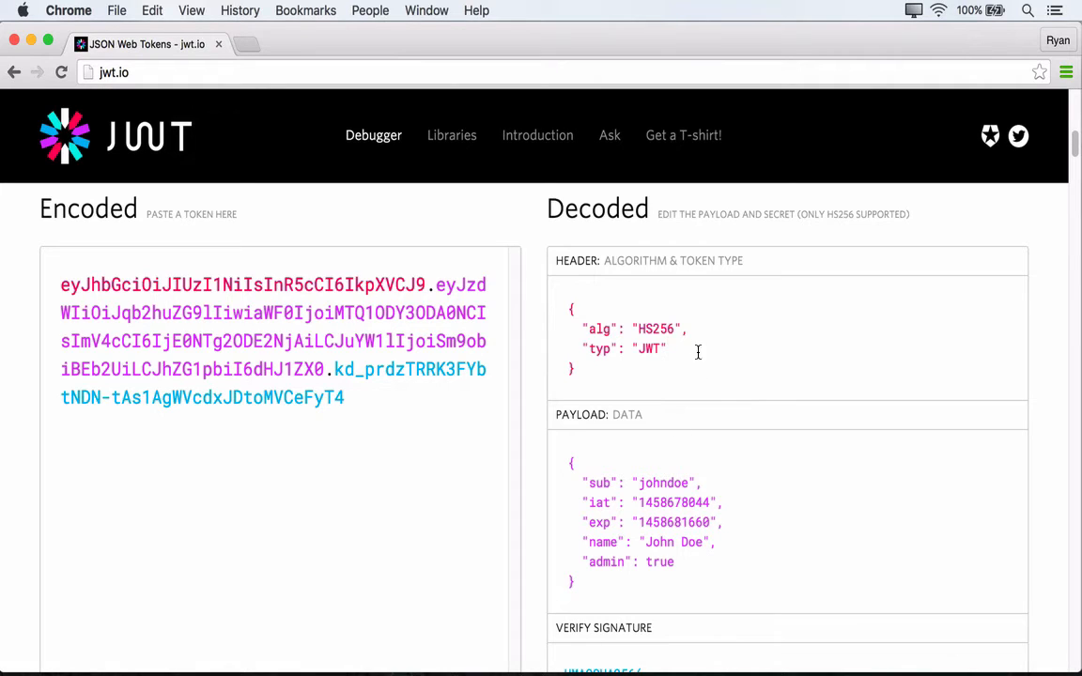
mouse_move(676, 504)
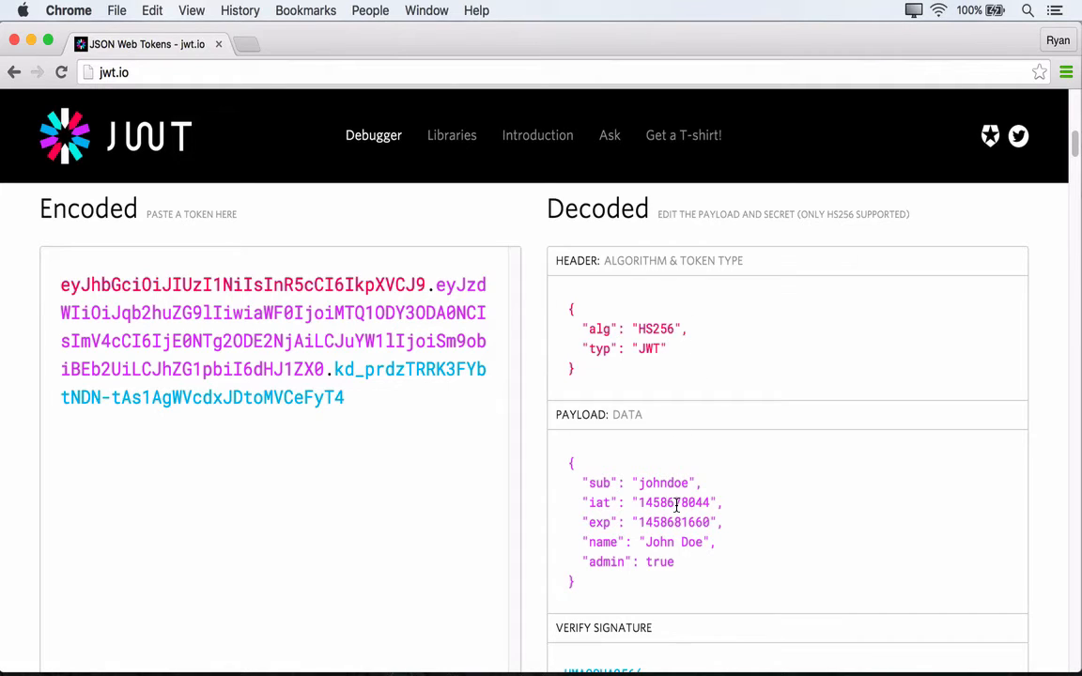
left_click(665, 348)
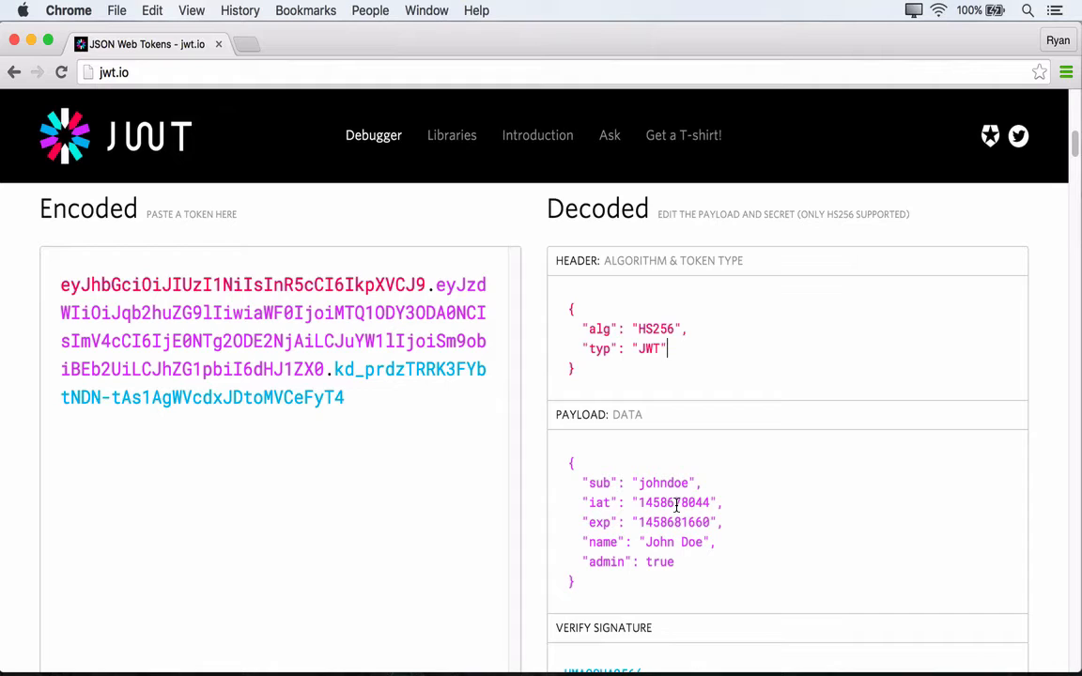
mouse_move(522, 340)
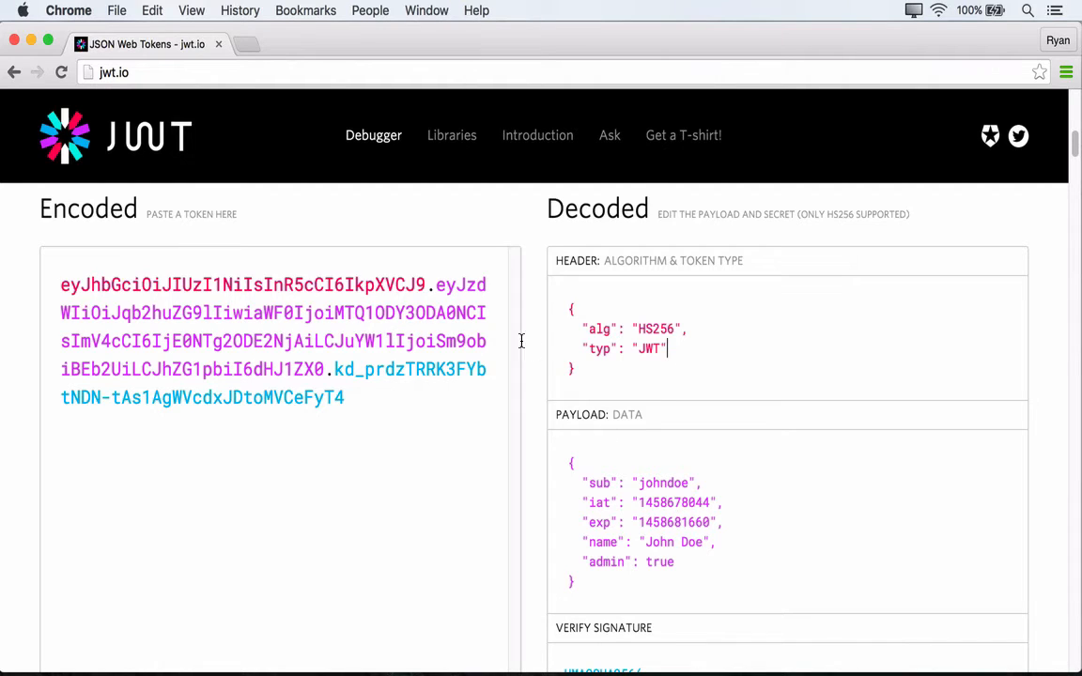
mouse_move(690, 466)
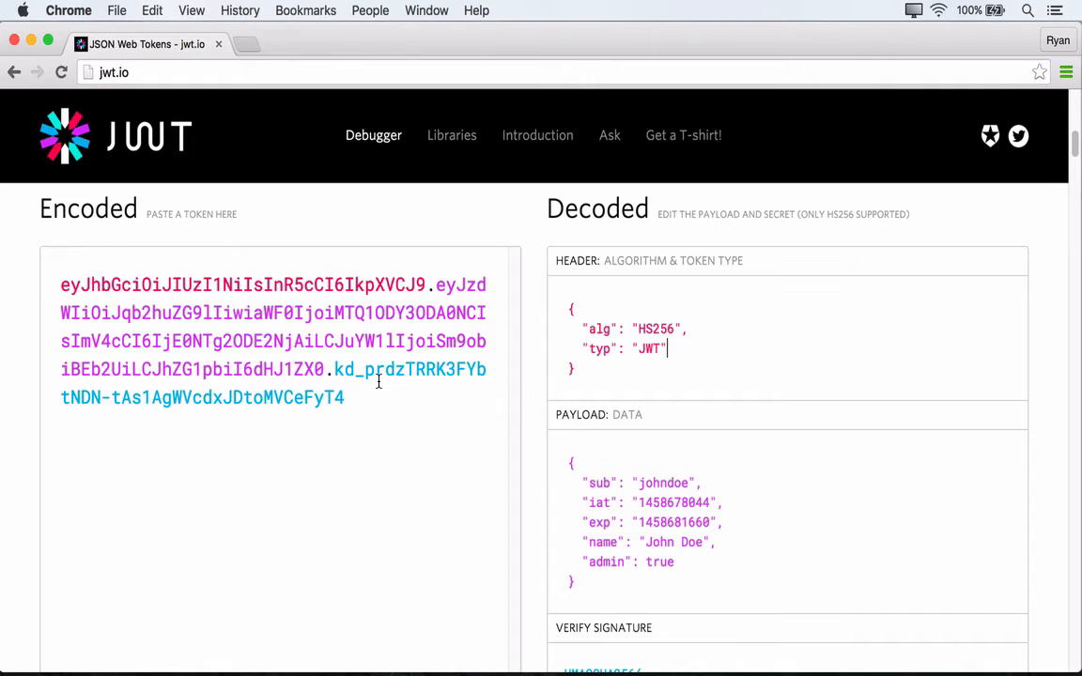
Scroll to Verify Signature and select the default secret in the HMACSHA256 formula.
scroll("down", 3)
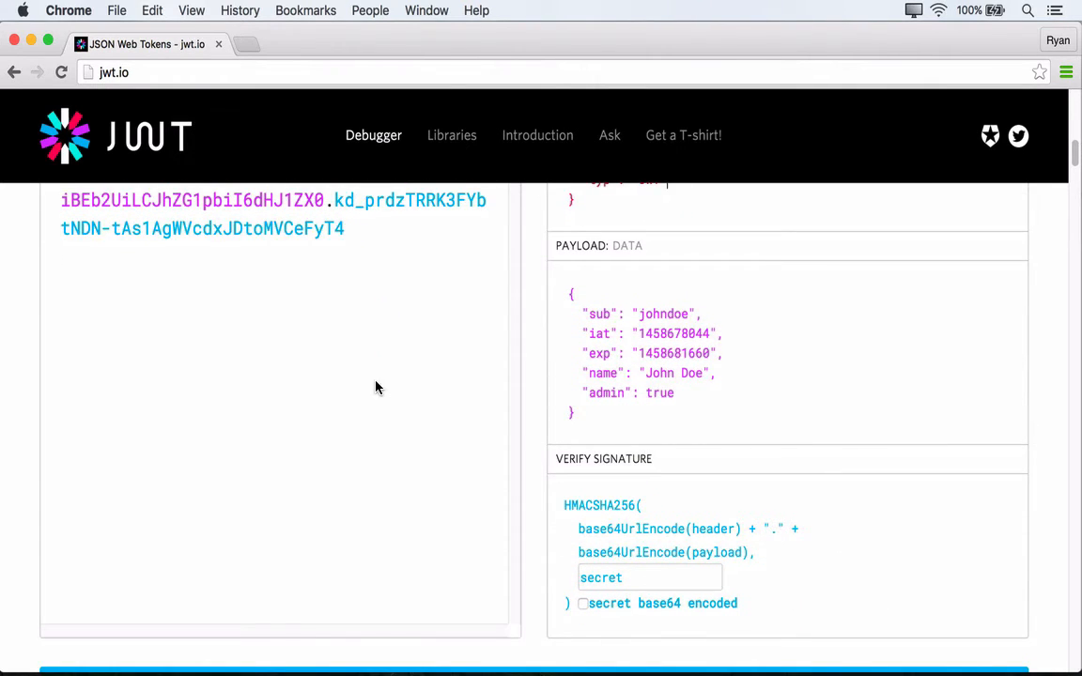
mouse_move(1000, 500)
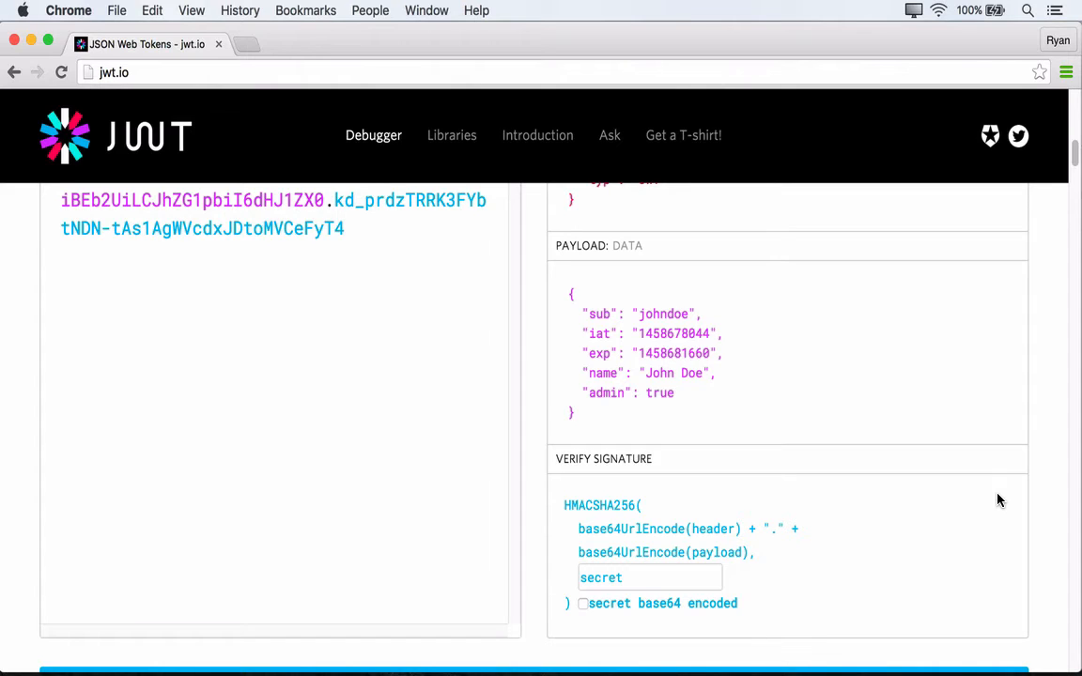
mouse_move(895, 519)
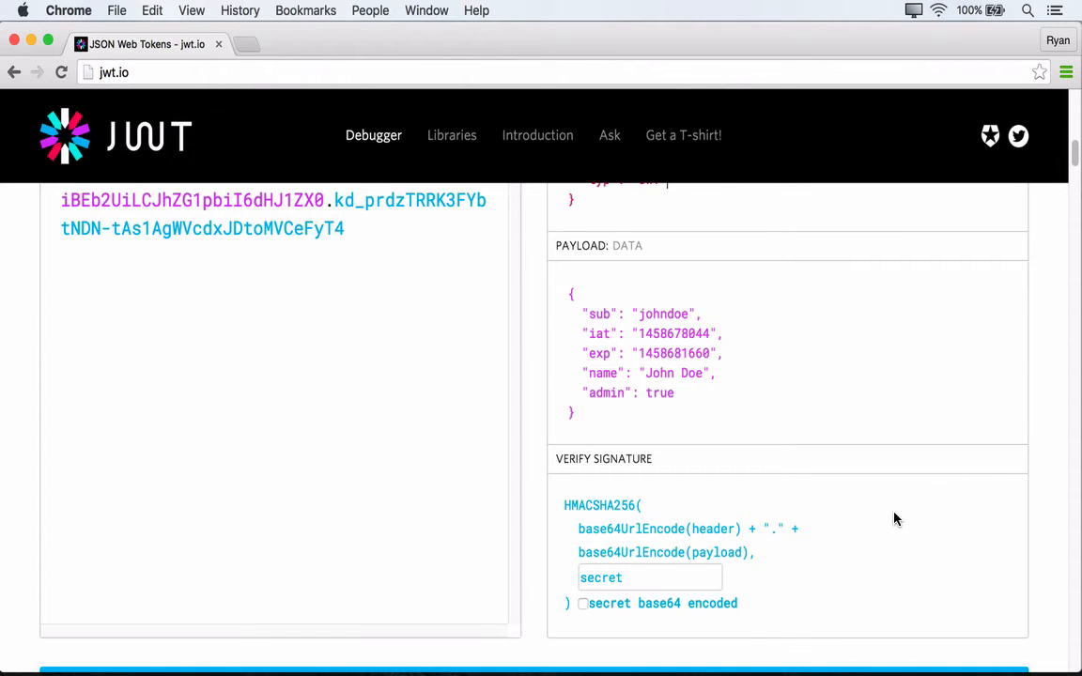
mouse_move(660, 549)
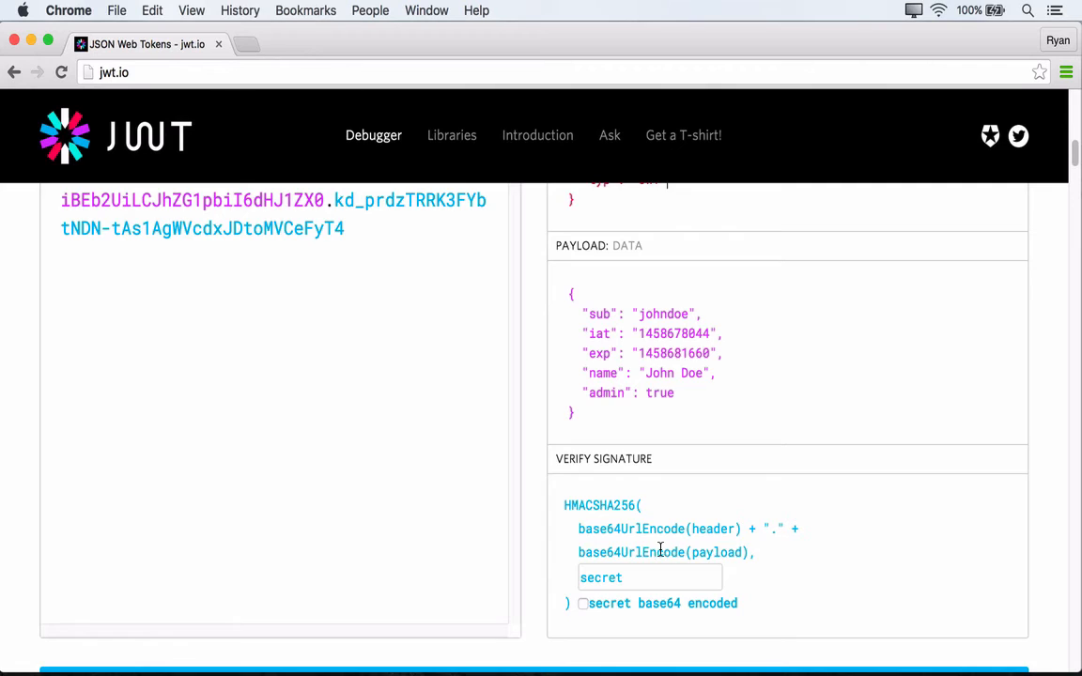
mouse_move(702, 568)
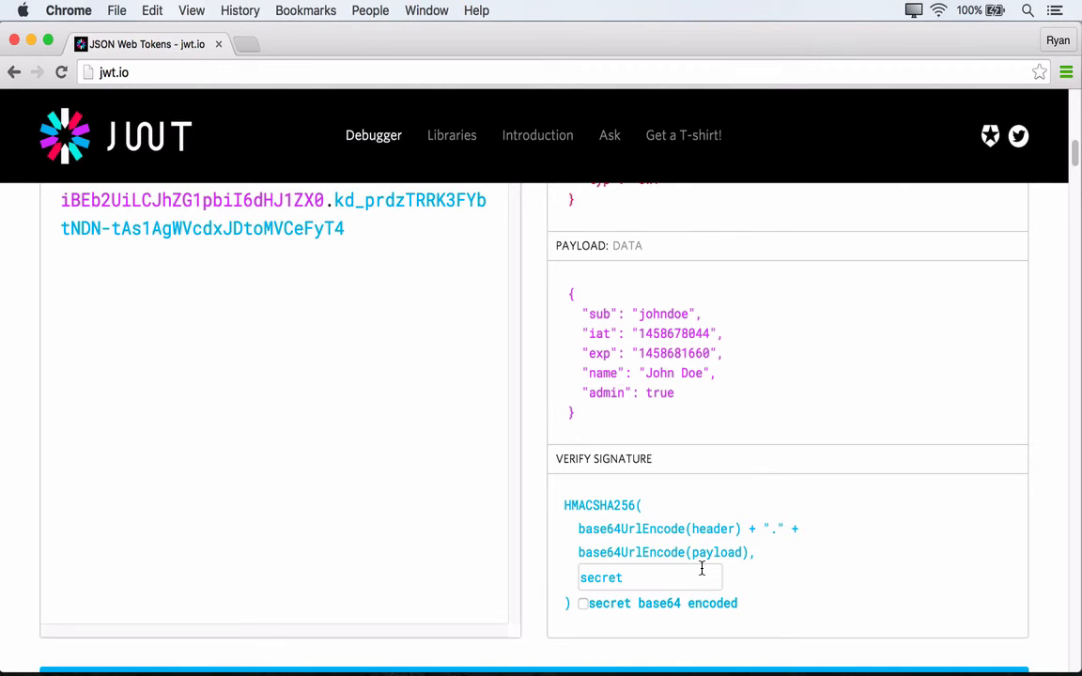
double_click(601, 578)
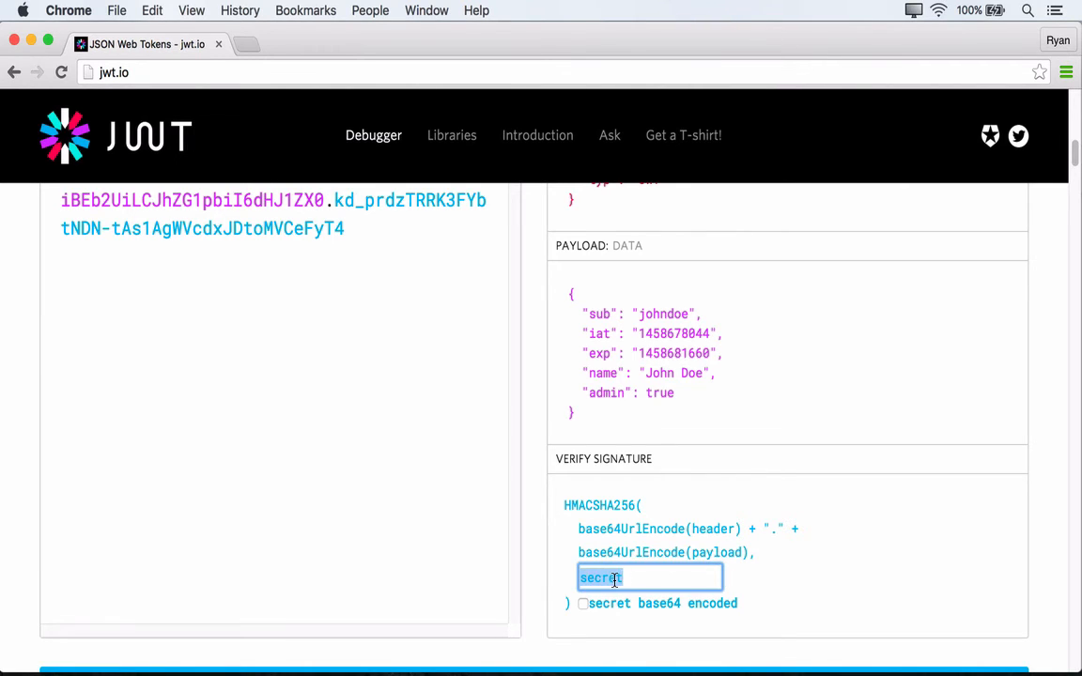
mouse_move(900, 576)
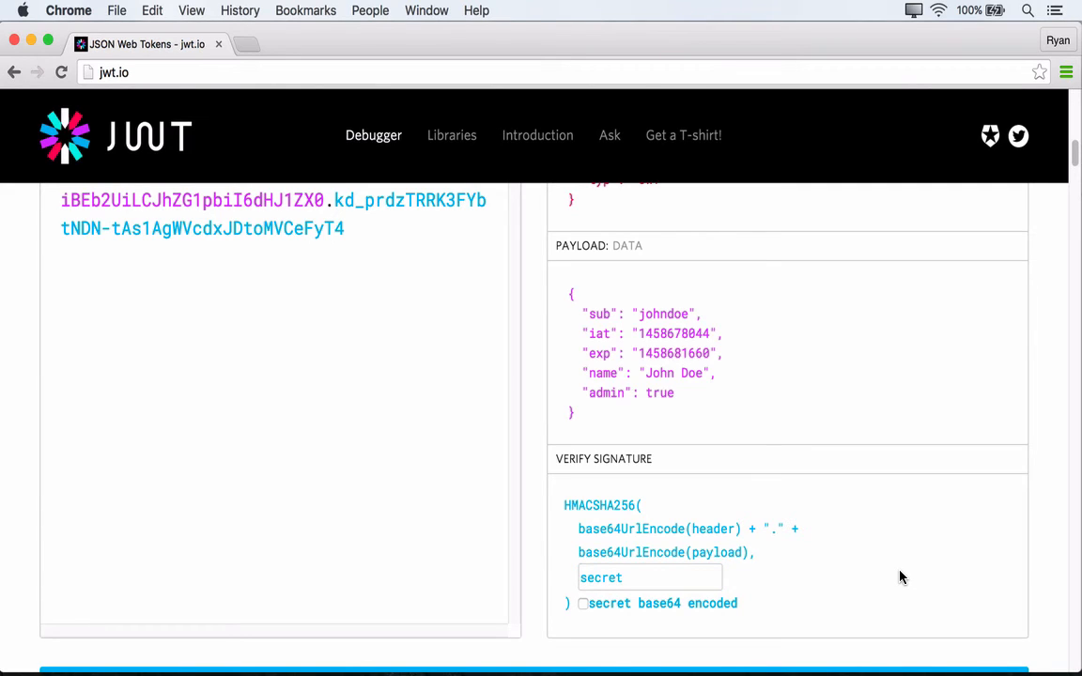